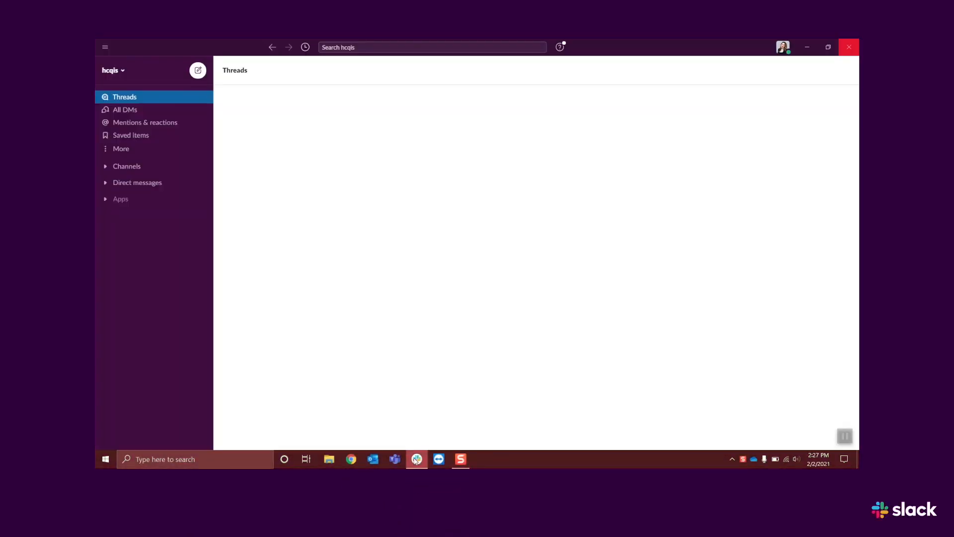
- Open Slack Preferences from the account and profile menu
{"action": "left_click", "coordinate": [350, 458]}
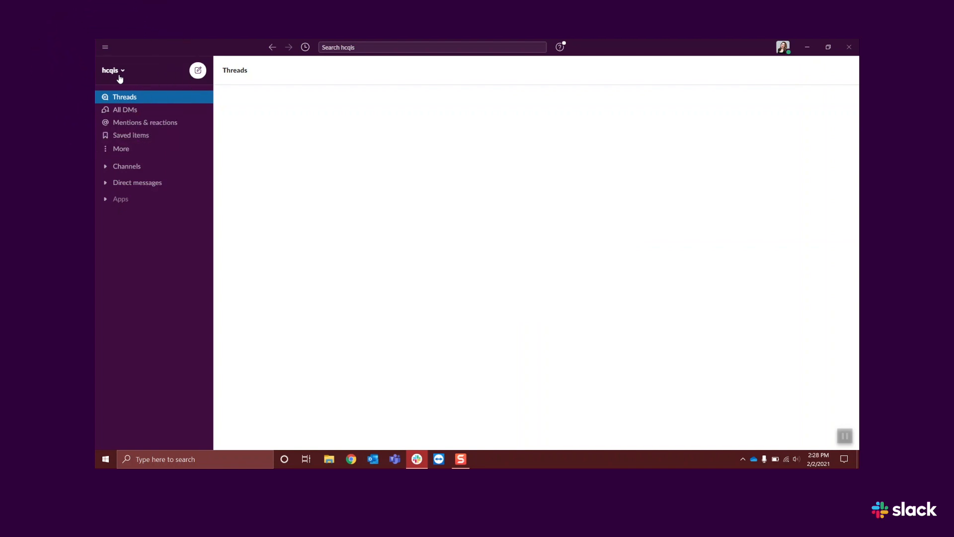
{"action": "mouse_move", "coordinate": [730, 67]}
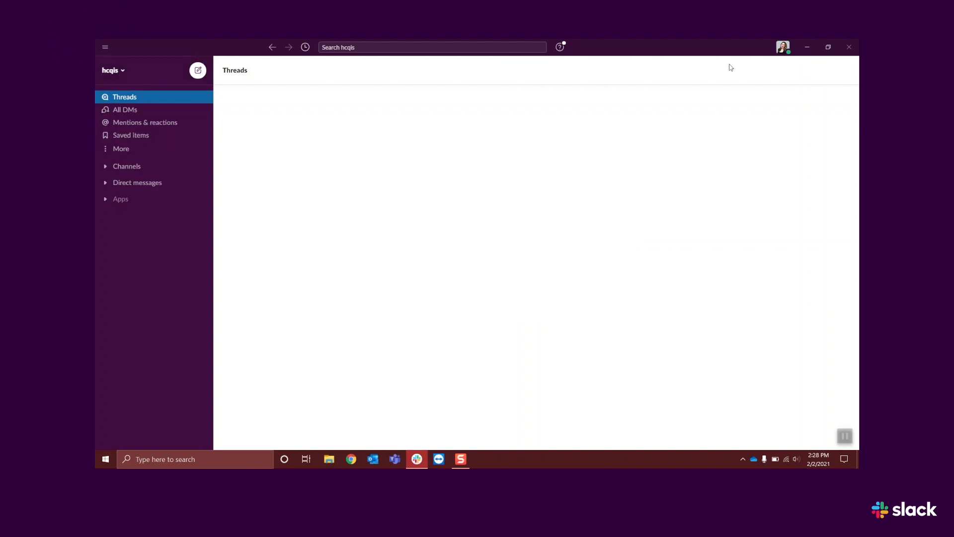
{"action": "left_click", "coordinate": [783, 47]}
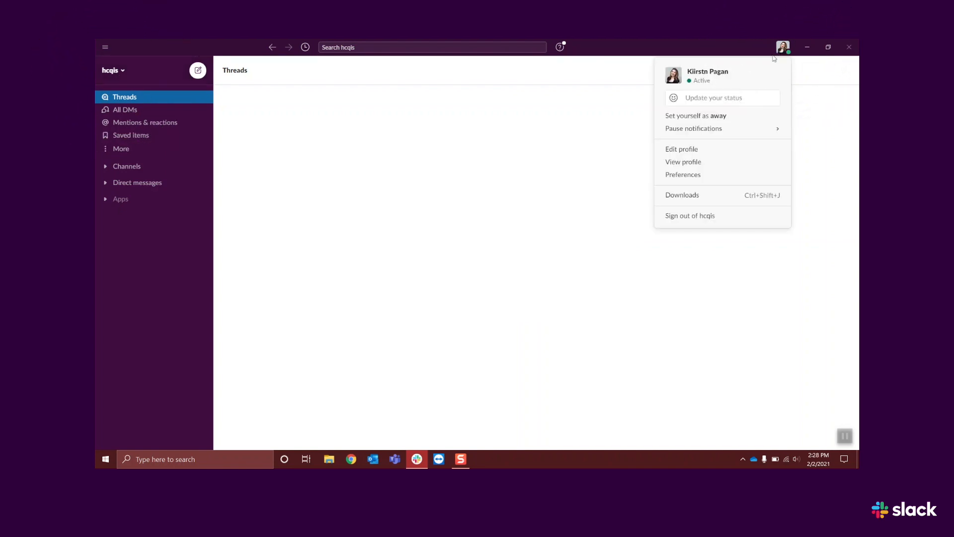
{"action": "left_click", "coordinate": [681, 149]}
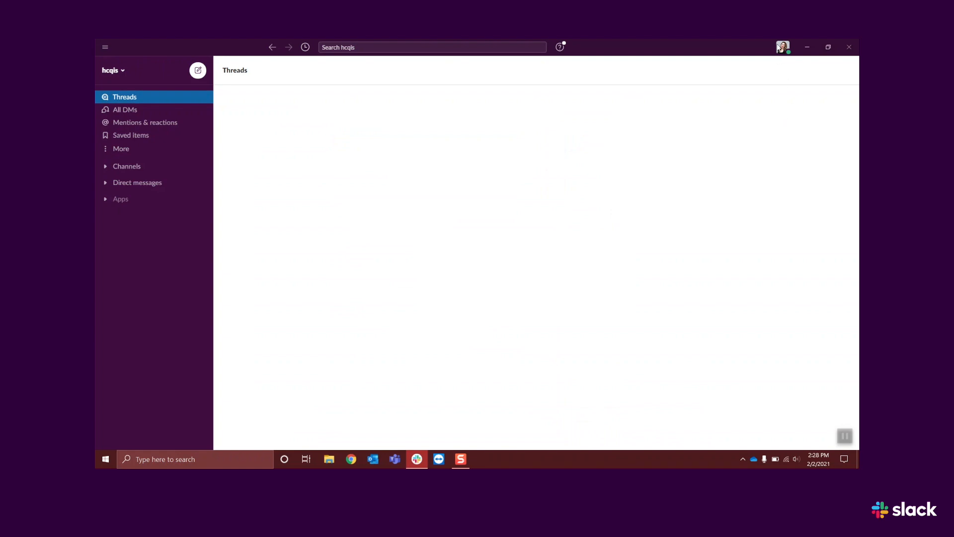
{"action": "left_click", "coordinate": [783, 46]}
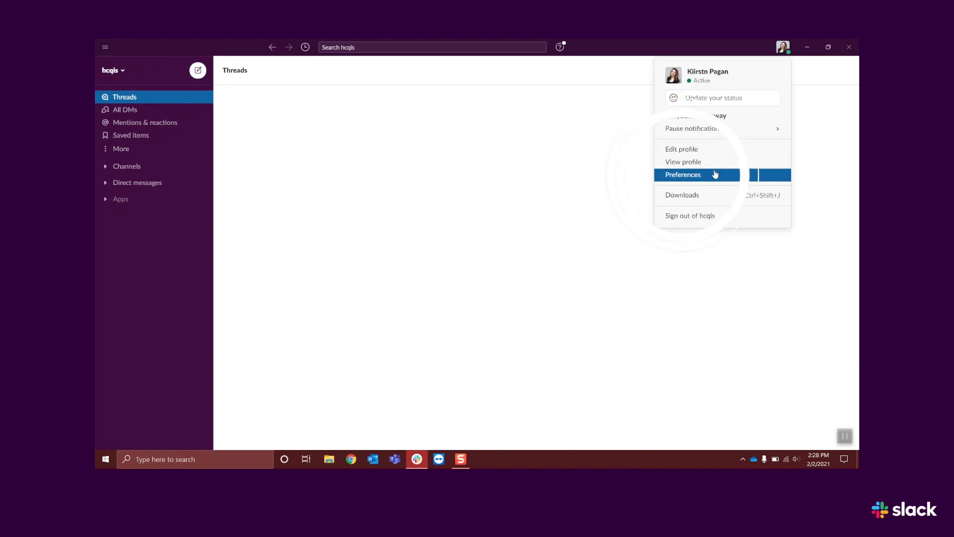
{"action": "left_click", "coordinate": [683, 175]}
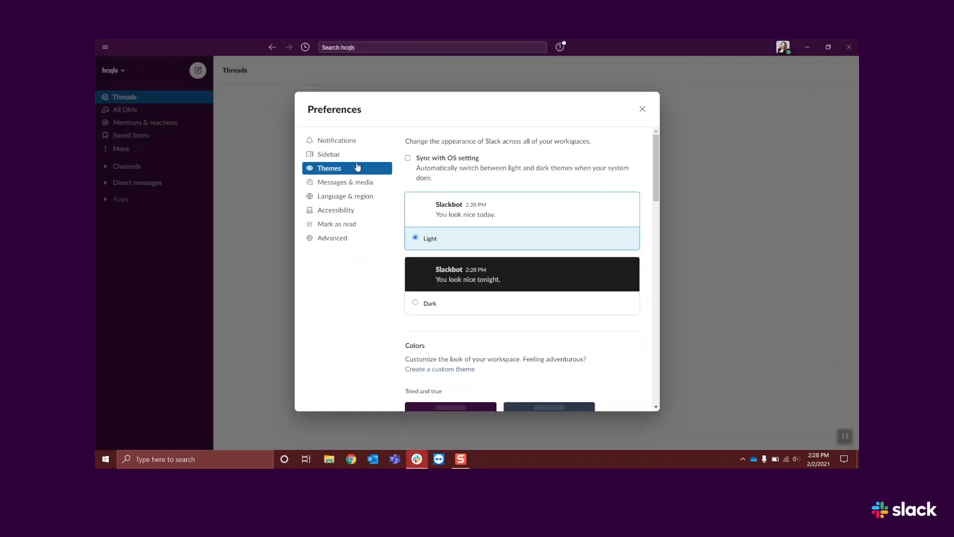
- Review the Accessibility and Advanced preferences, close them, and expand the channel list
{"action": "left_click", "coordinate": [336, 210]}
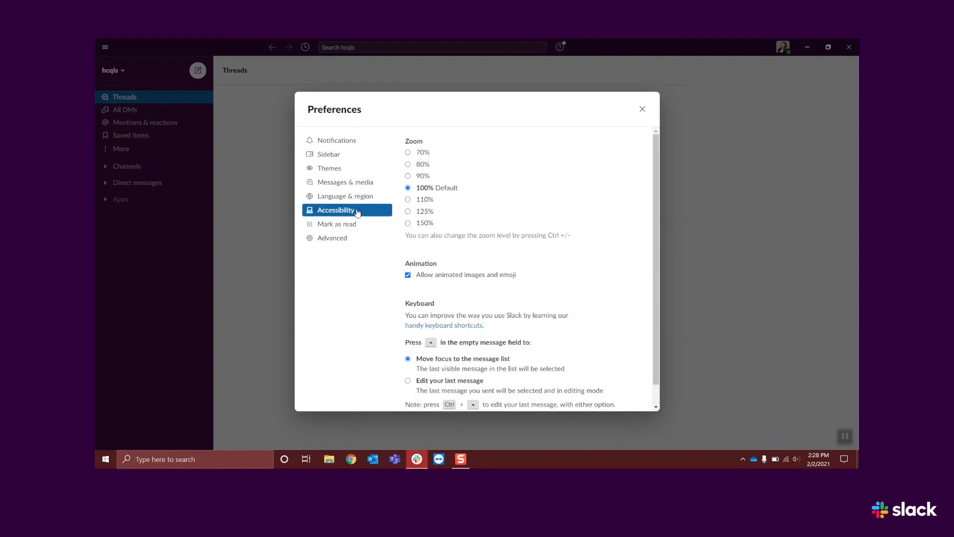
{"action": "left_click", "coordinate": [332, 237]}
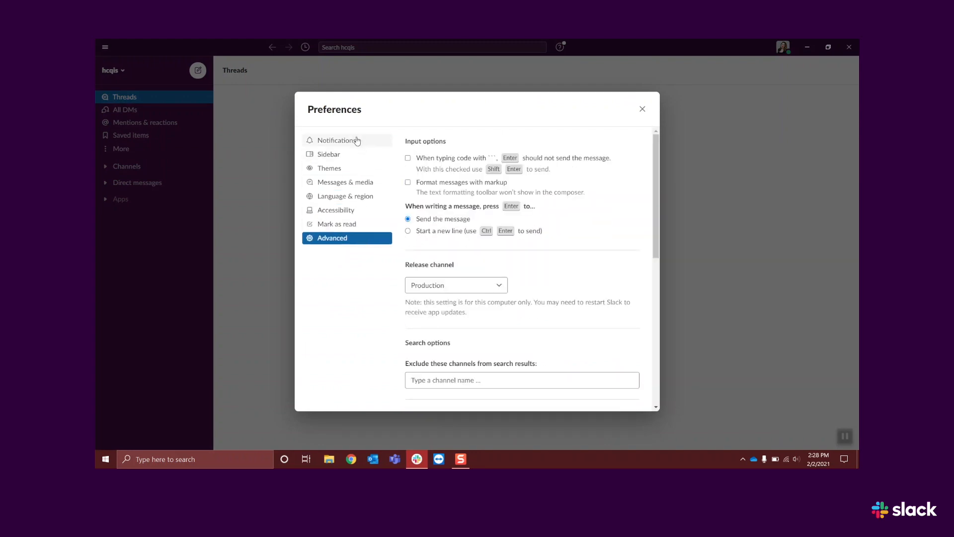
{"action": "left_click", "coordinate": [642, 109]}
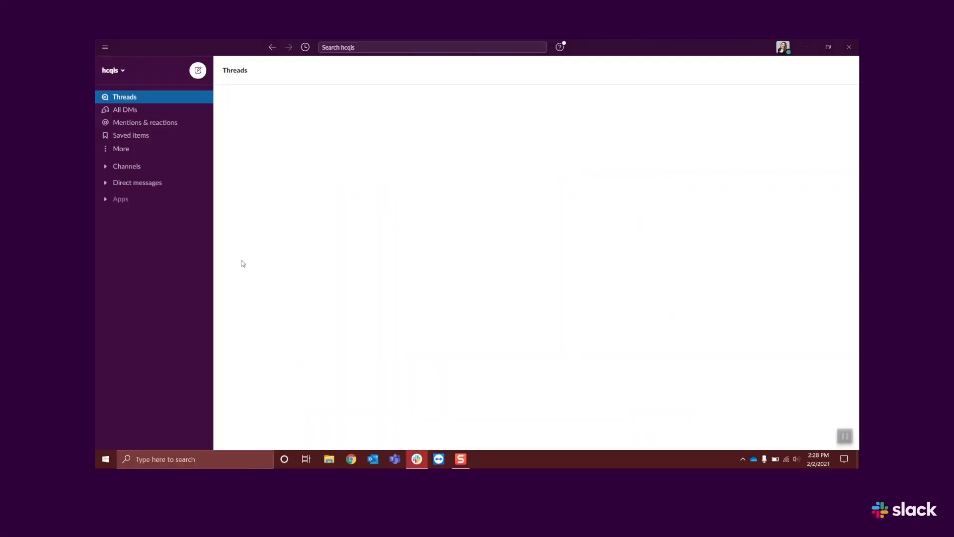
{"action": "mouse_move", "coordinate": [167, 259]}
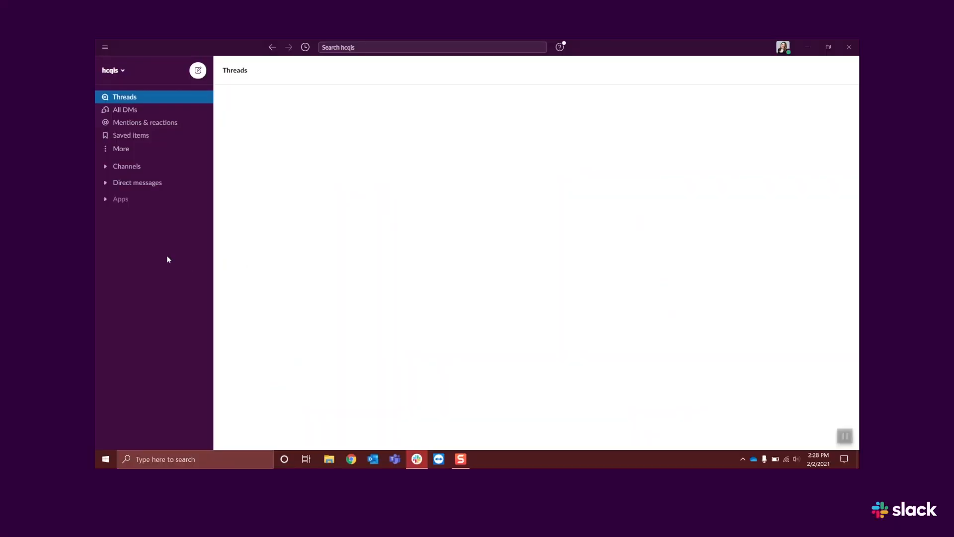
{"action": "mouse_move", "coordinate": [127, 166]}
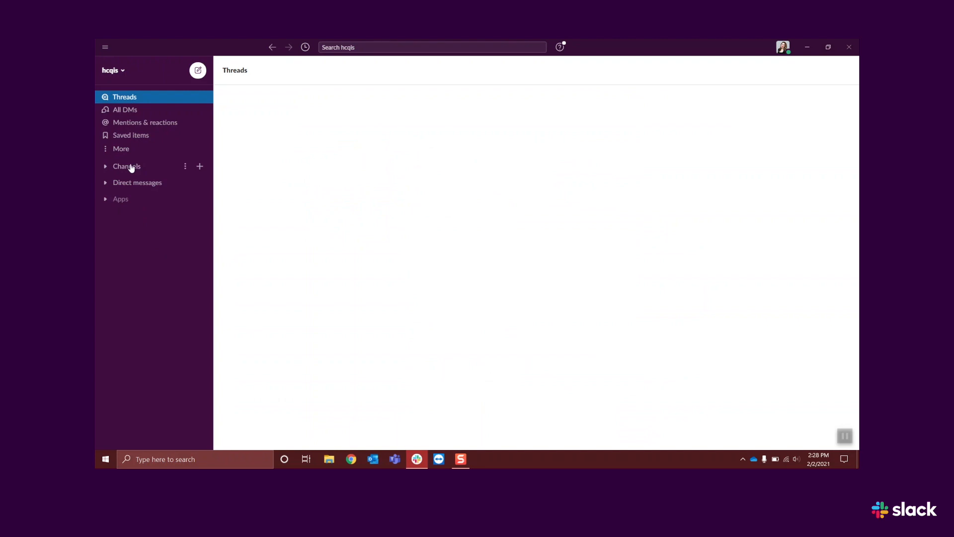
{"action": "left_click", "coordinate": [106, 165]}
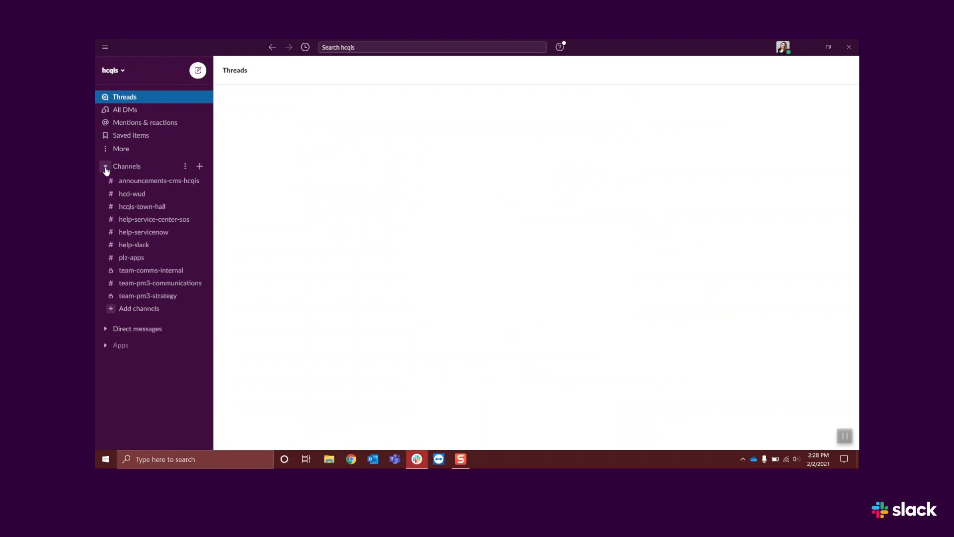
{"action": "mouse_move", "coordinate": [169, 187]}
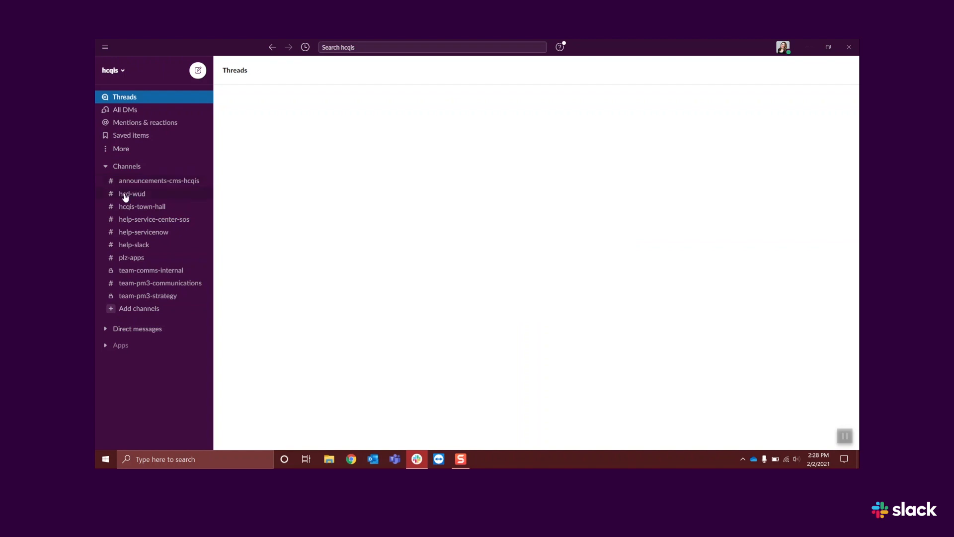
{"action": "mouse_move", "coordinate": [148, 255]}
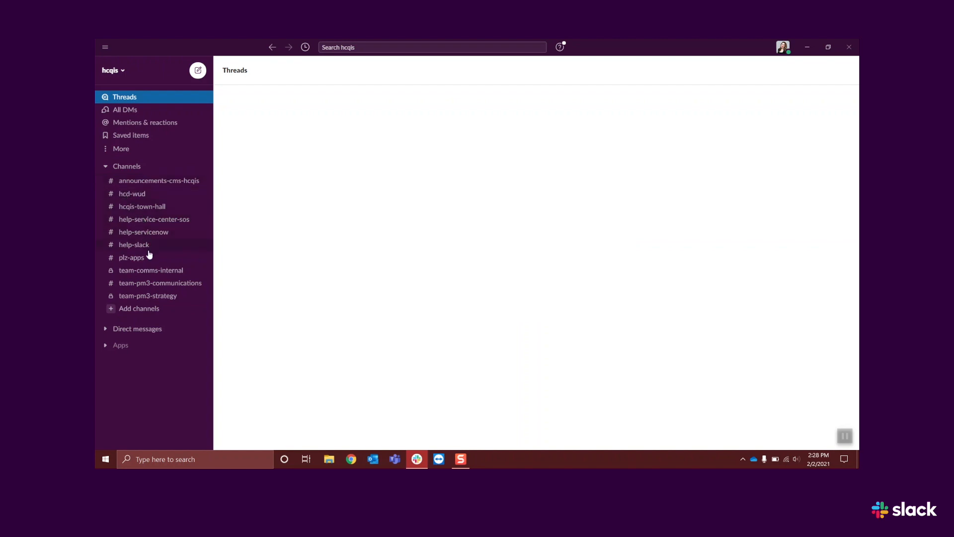
{"action": "mouse_move", "coordinate": [193, 299]}
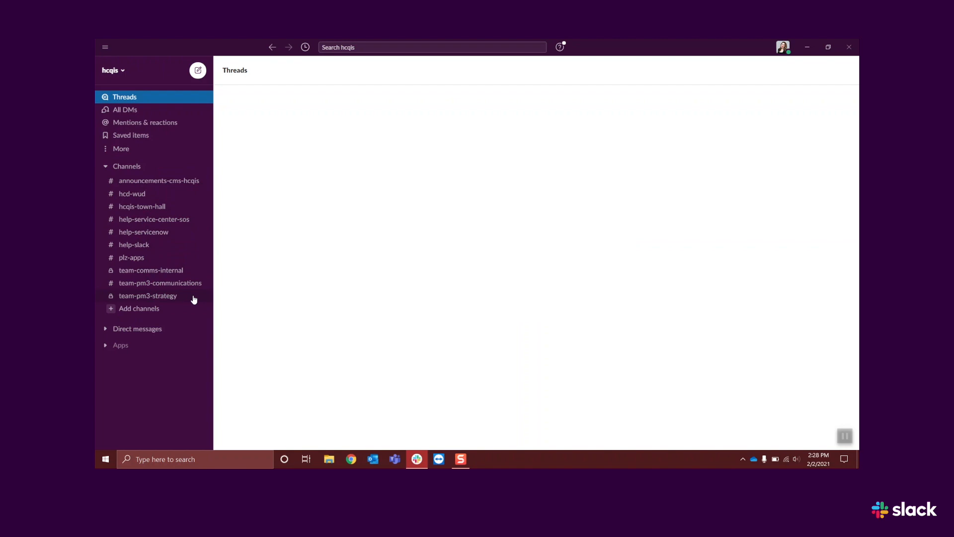
{"action": "mouse_move", "coordinate": [110, 298]}
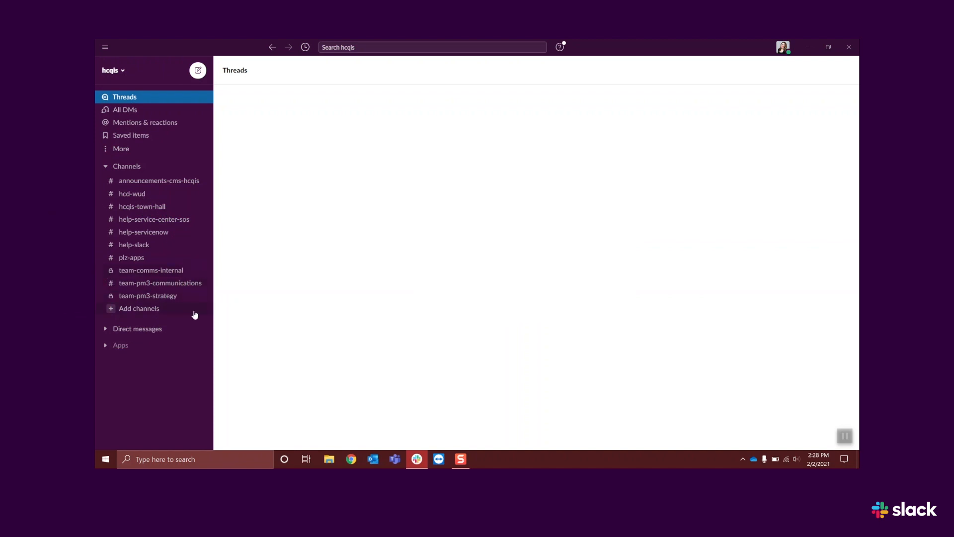
- View #help-slack, briefly open and dismiss search, then return to Threads
{"action": "left_click", "coordinate": [133, 244]}
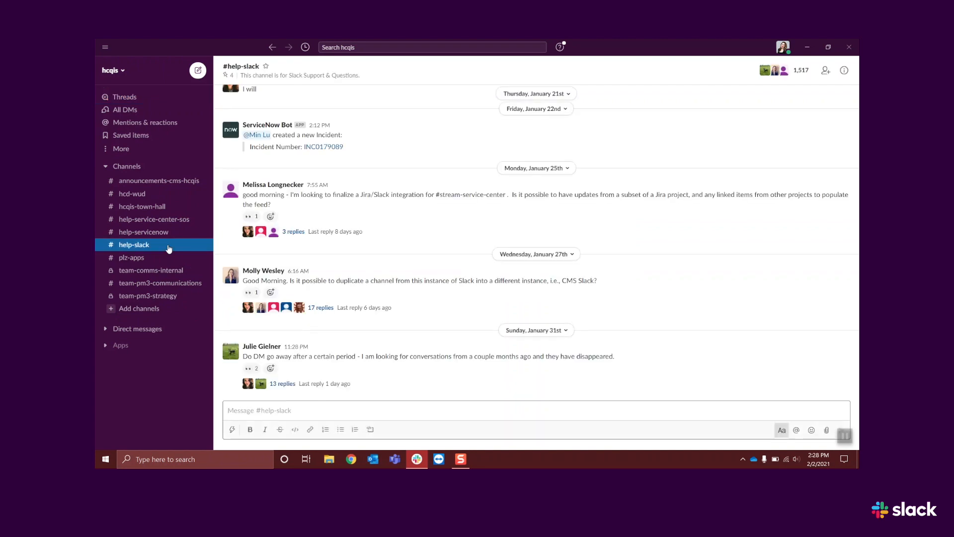
{"action": "scroll", "scroll_direction": "up", "scroll_amount": 3}
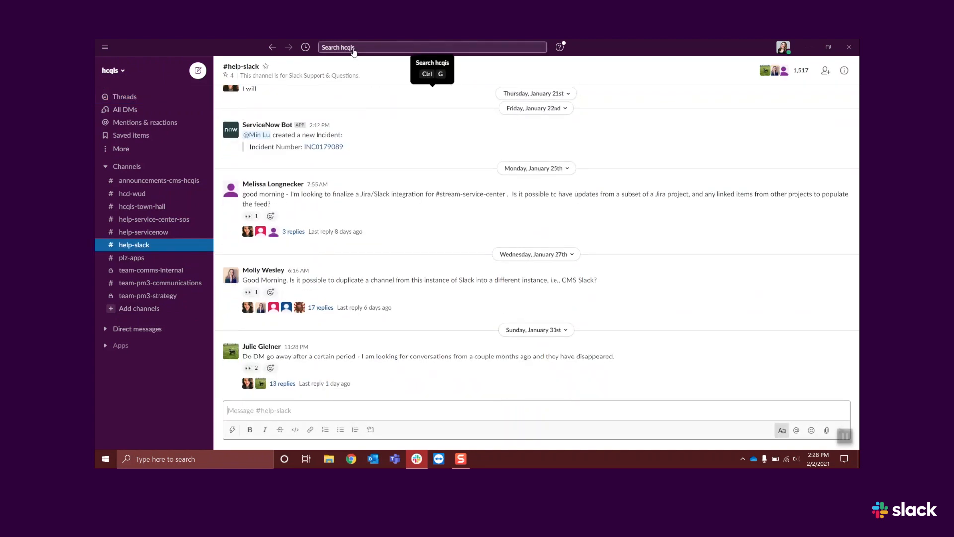
{"action": "left_click", "coordinate": [353, 47]}
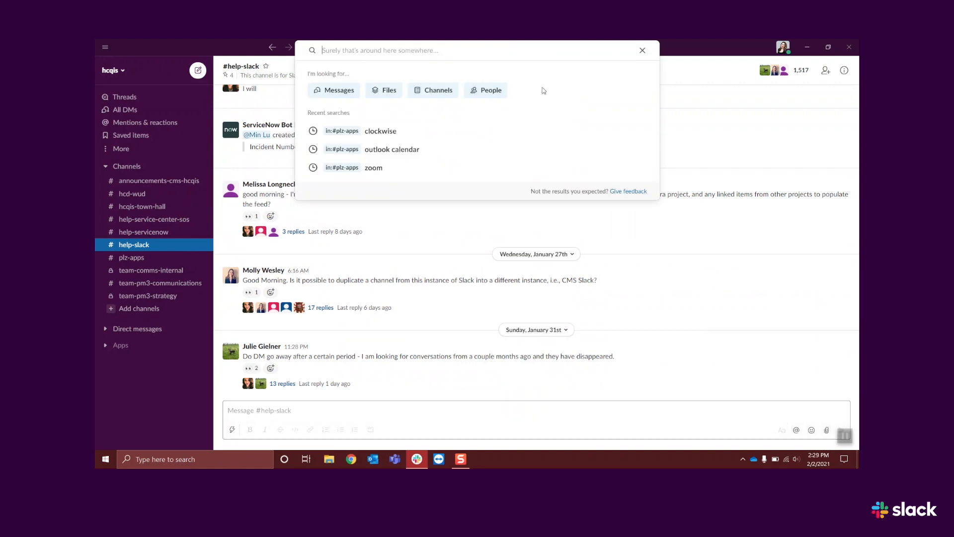
{"action": "left_click", "coordinate": [641, 49]}
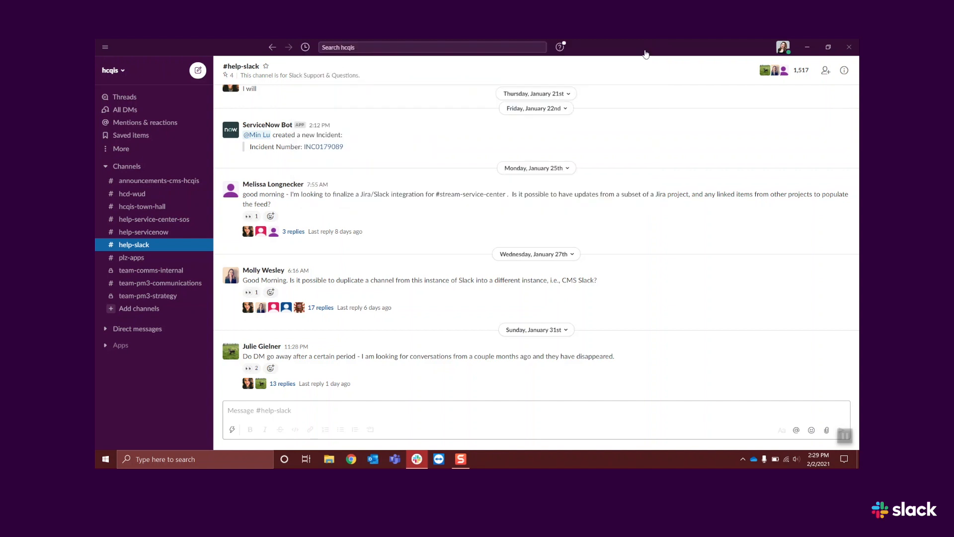
{"action": "mouse_move", "coordinate": [192, 175]}
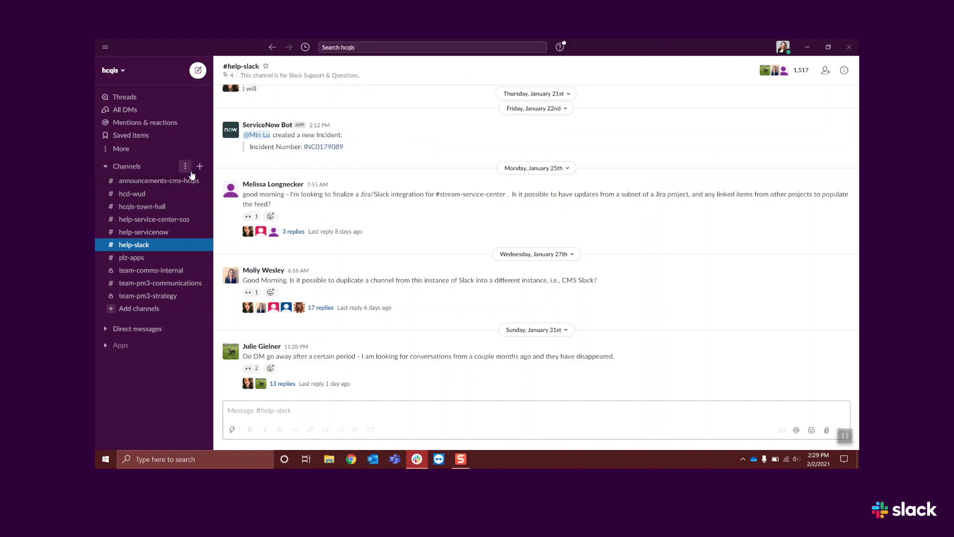
{"action": "mouse_move", "coordinate": [200, 166]}
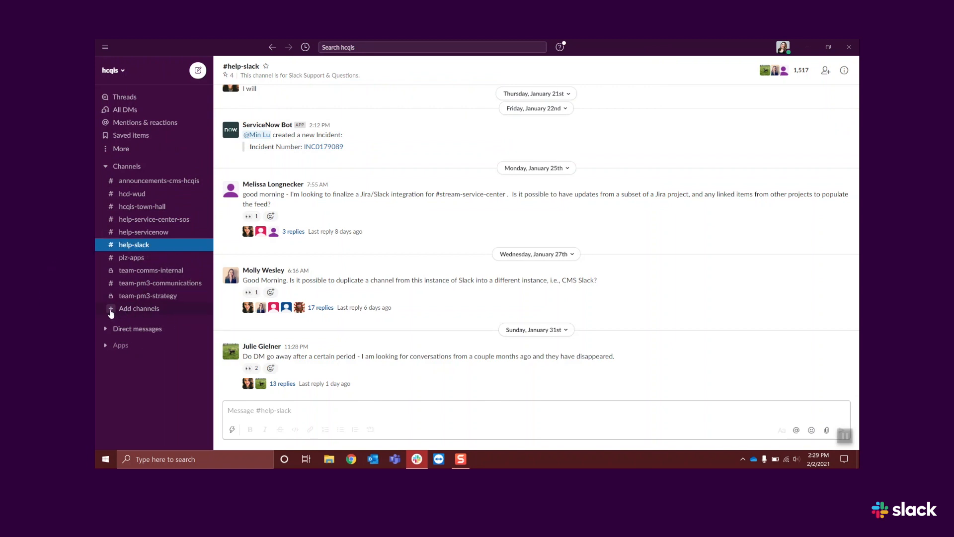
{"action": "left_click", "coordinate": [125, 97]}
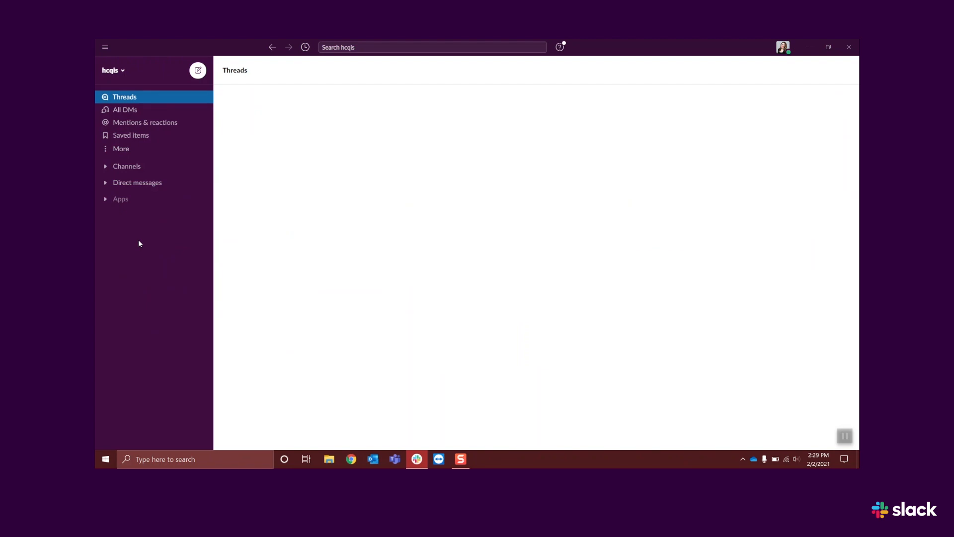
{"action": "left_click", "coordinate": [127, 165]}
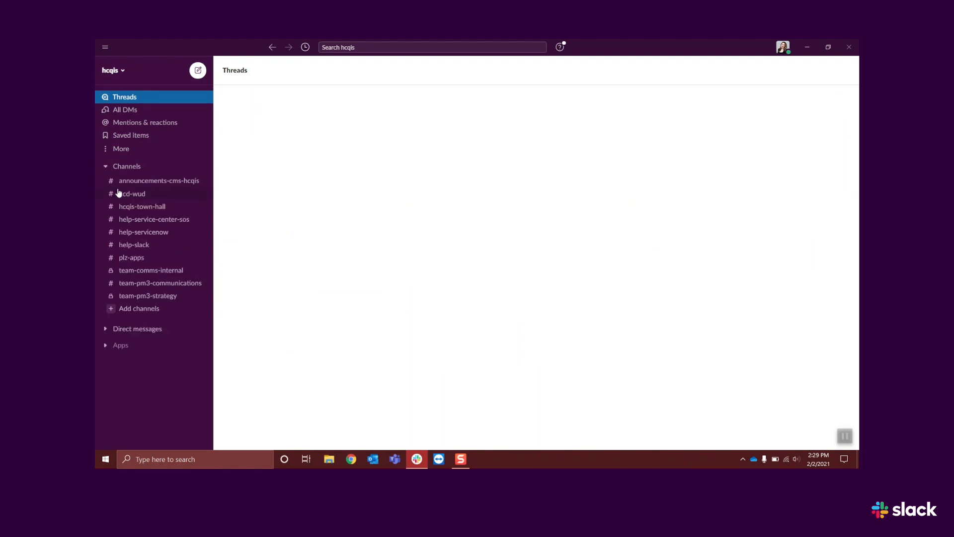
{"action": "right_click", "coordinate": [151, 269]}
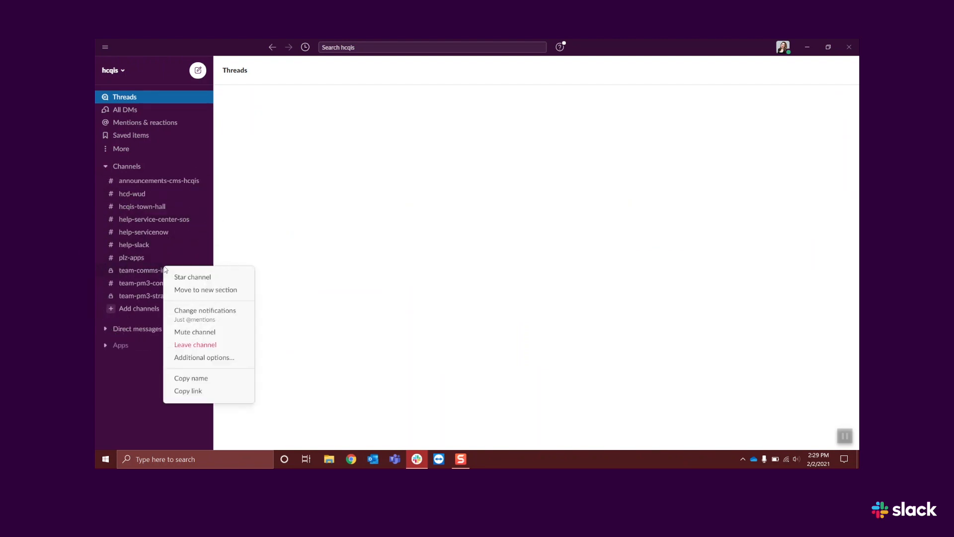
{"action": "left_click", "coordinate": [205, 310]}
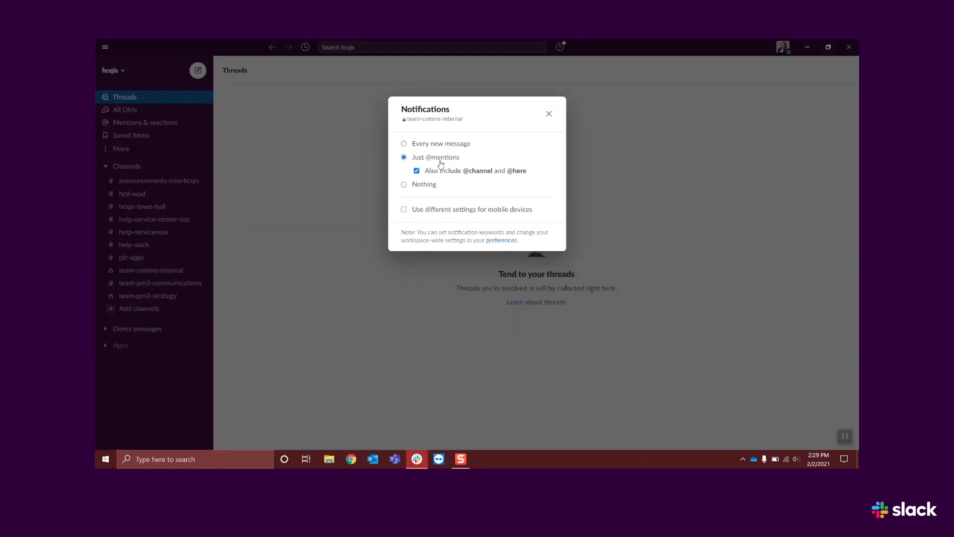
{"action": "mouse_move", "coordinate": [548, 114]}
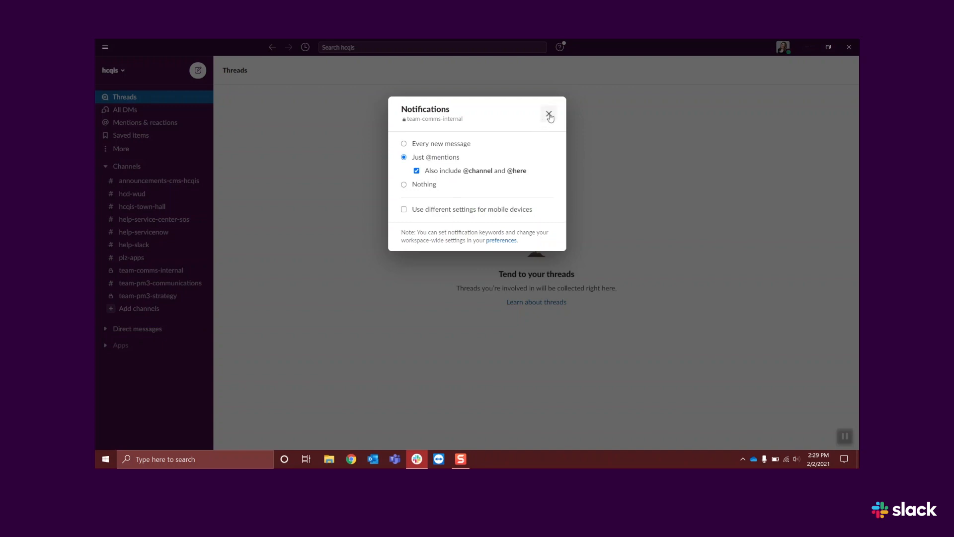
{"action": "left_click", "coordinate": [548, 115]}
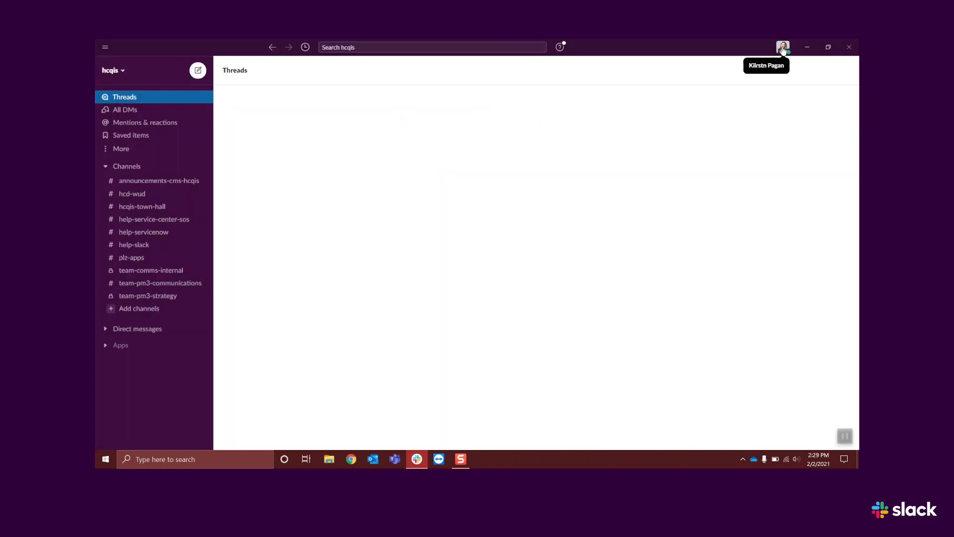
{"action": "left_click", "coordinate": [783, 46]}
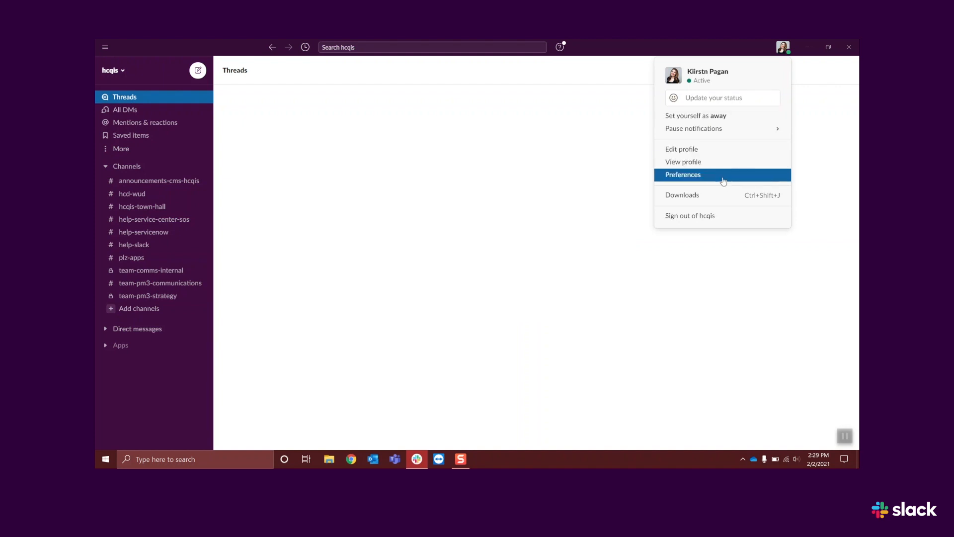
{"action": "left_click", "coordinate": [683, 175]}
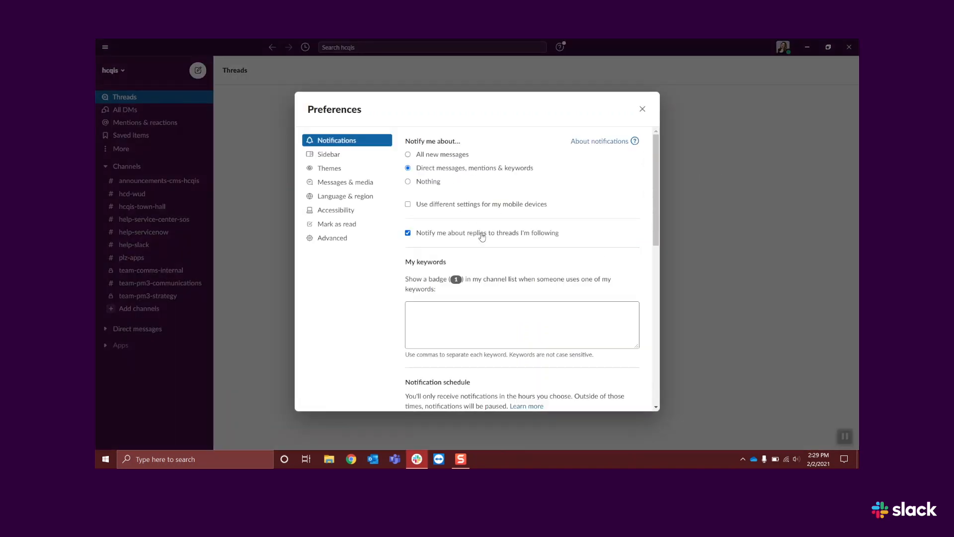
{"action": "scroll", "scroll_direction": "down", "scroll_amount": 3}
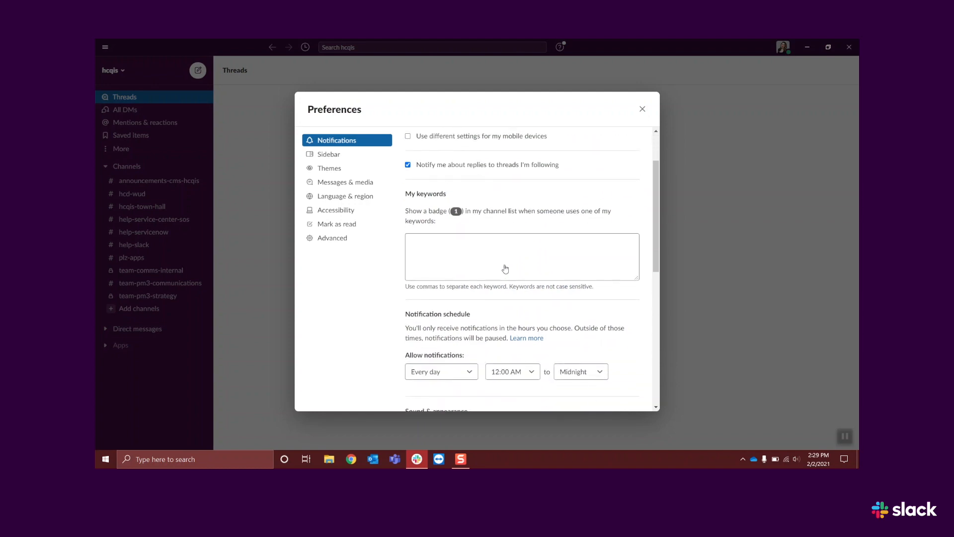
{"action": "scroll", "scroll_direction": "down", "scroll_amount": 3}
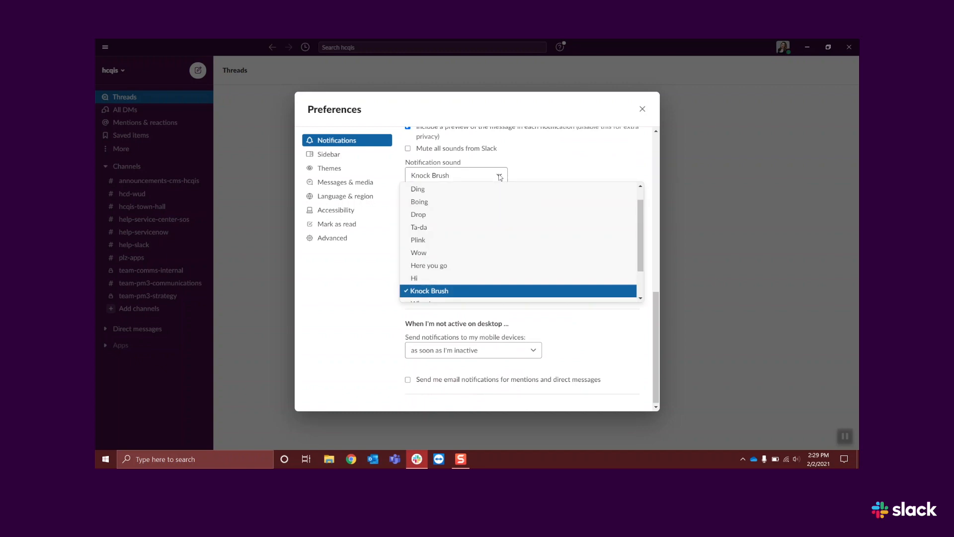
{"action": "left_click", "coordinate": [428, 290]}
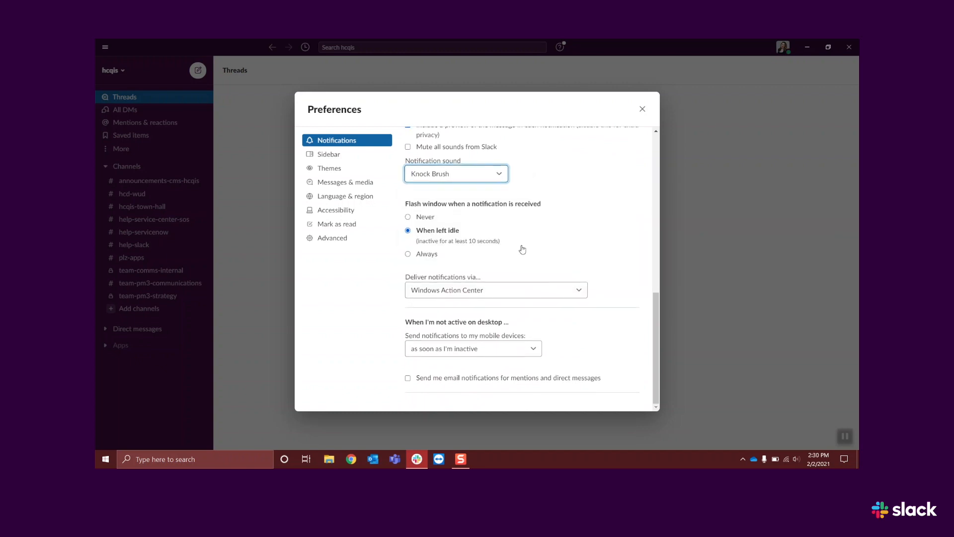
{"action": "left_click", "coordinate": [642, 108]}
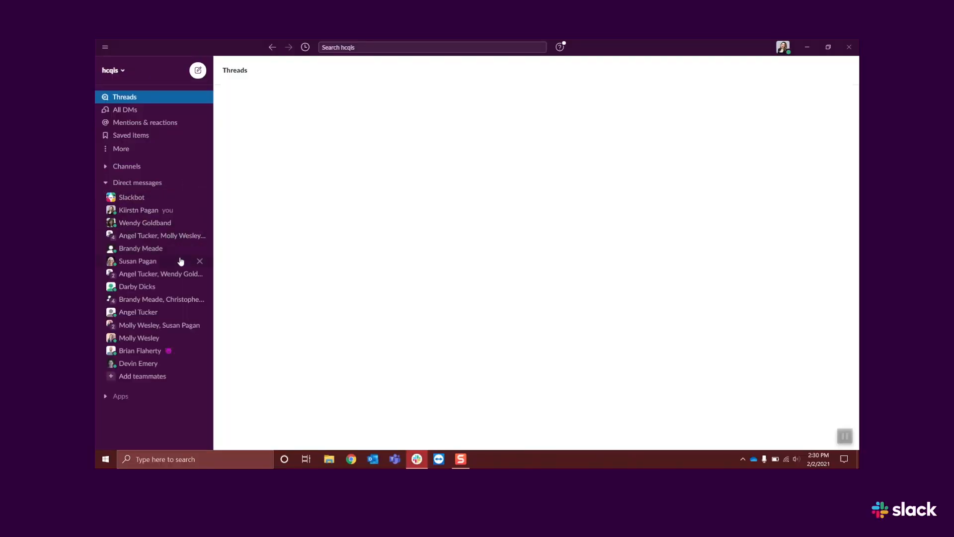
{"action": "left_click", "coordinate": [138, 261]}
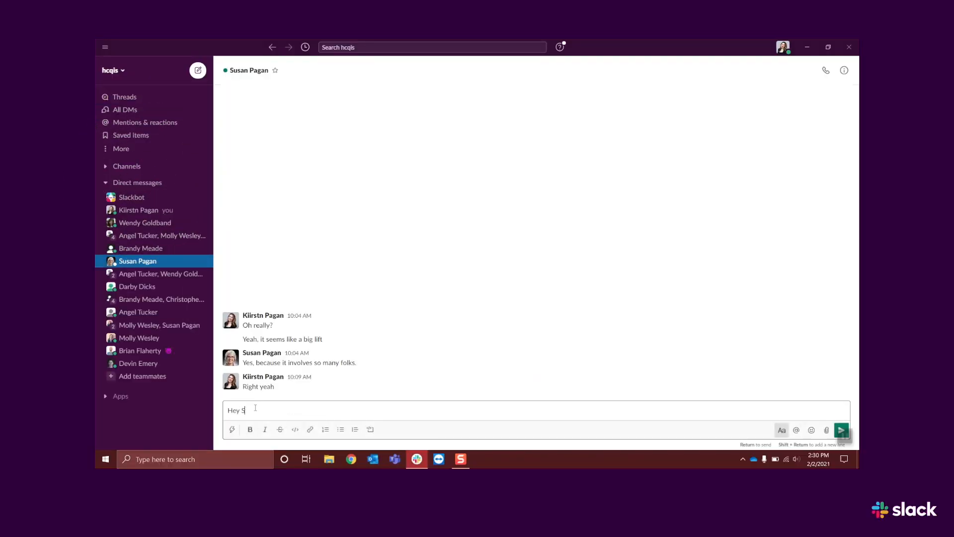
{"action": "type", "text": "ue, could you review someth"}
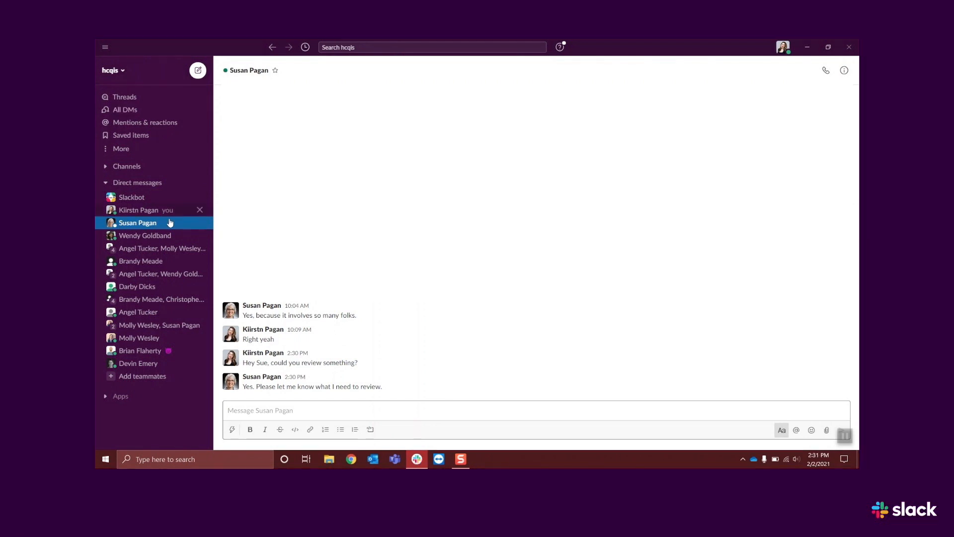
{"action": "mouse_move", "coordinate": [198, 70]}
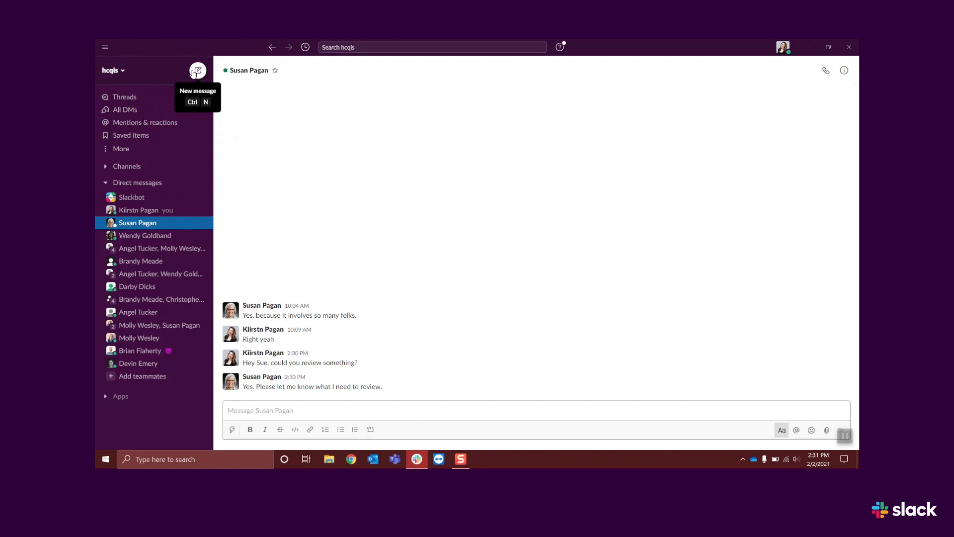
{"action": "left_click", "coordinate": [197, 70]}
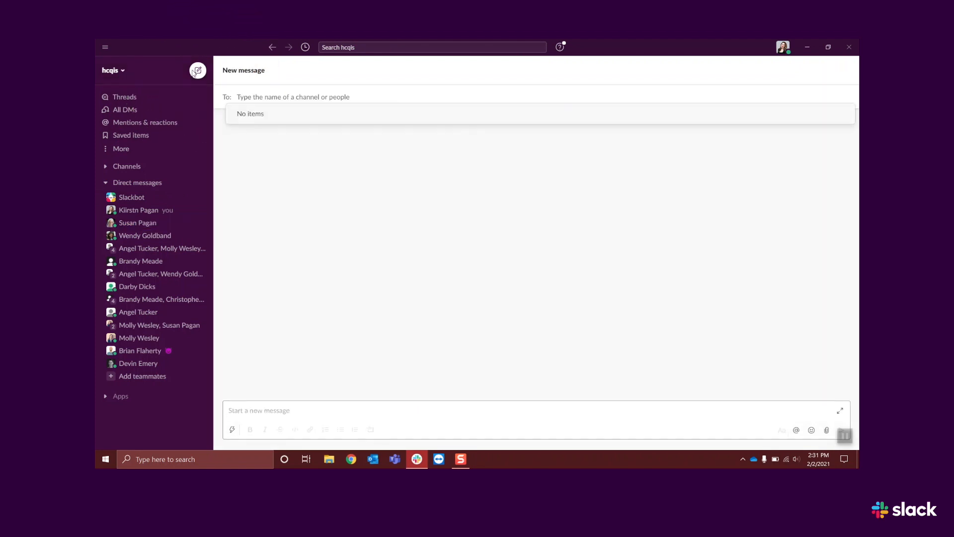
{"action": "type", "text": "sus"}
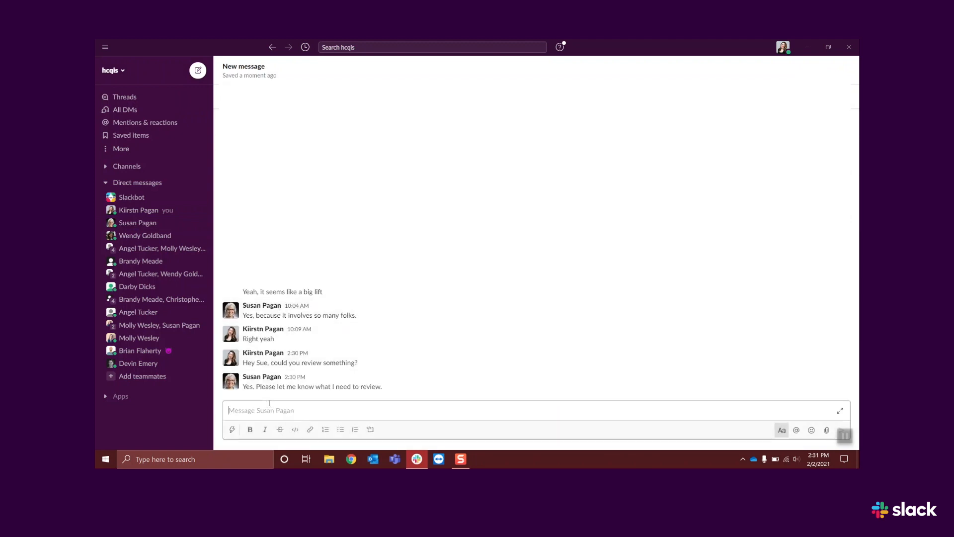
{"action": "left_click", "coordinate": [826, 430]}
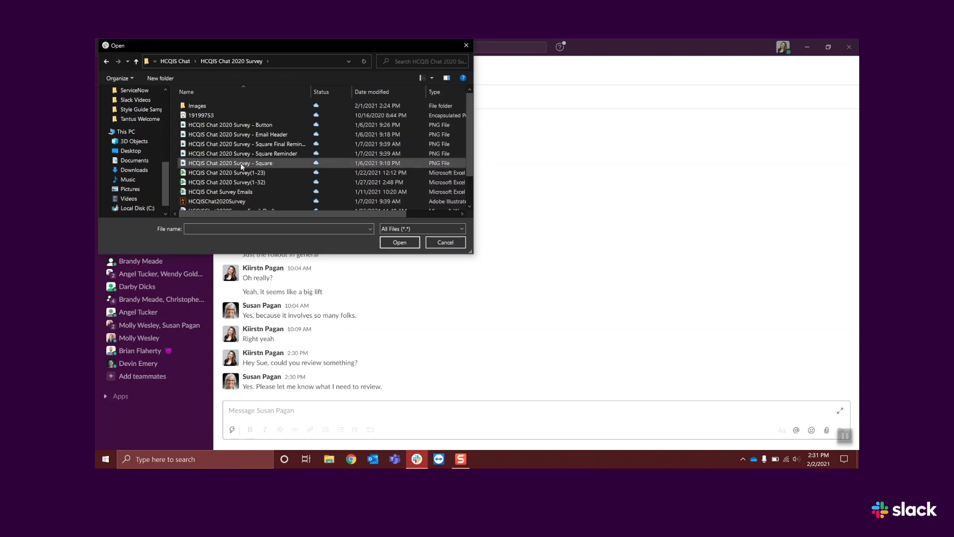
{"action": "left_click", "coordinate": [400, 242]}
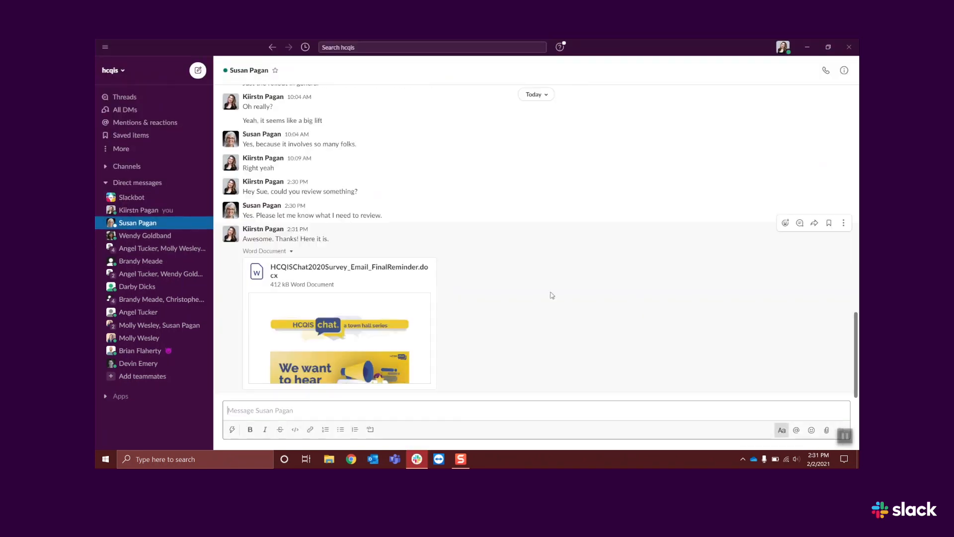
- Ask Susan about a quick call, reply 'Great!', and start a voice call
{"action": "type", "text": "Do you have time for a quick call about"}
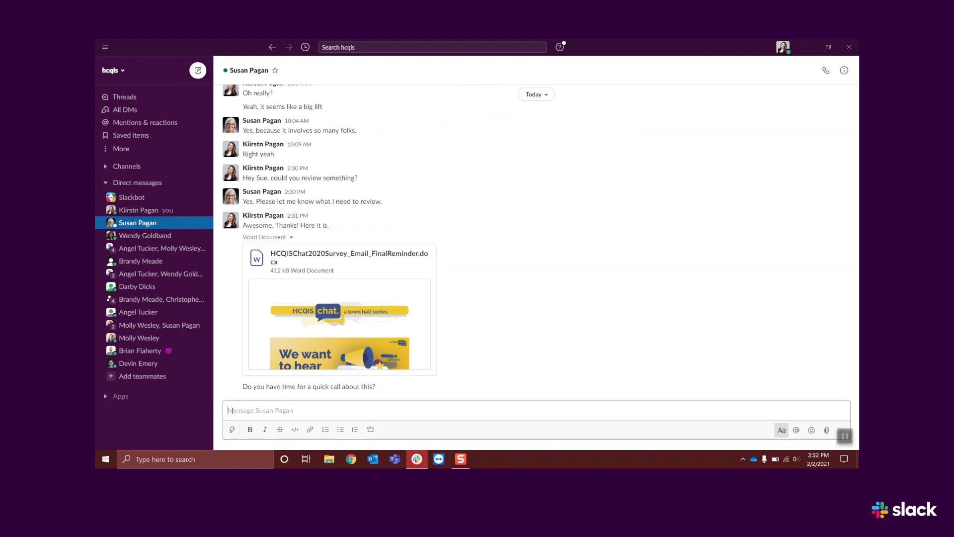
{"action": "type", "text": "Grea"}
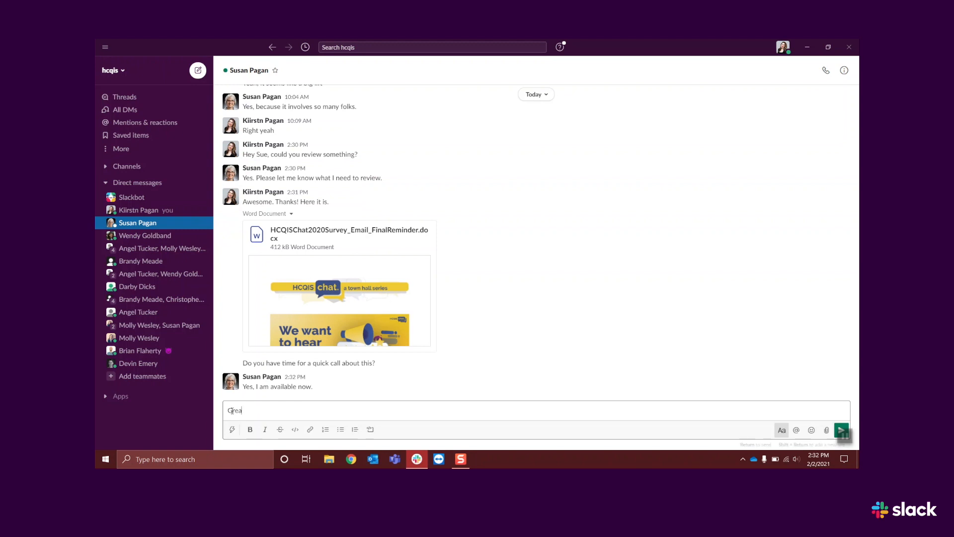
{"action": "key", "text": "Return"}
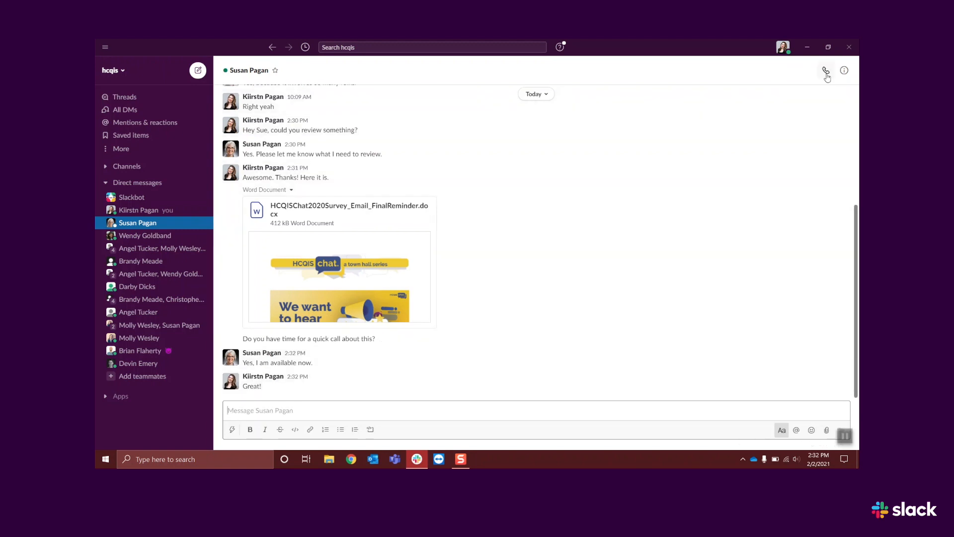
{"action": "left_click", "coordinate": [825, 70]}
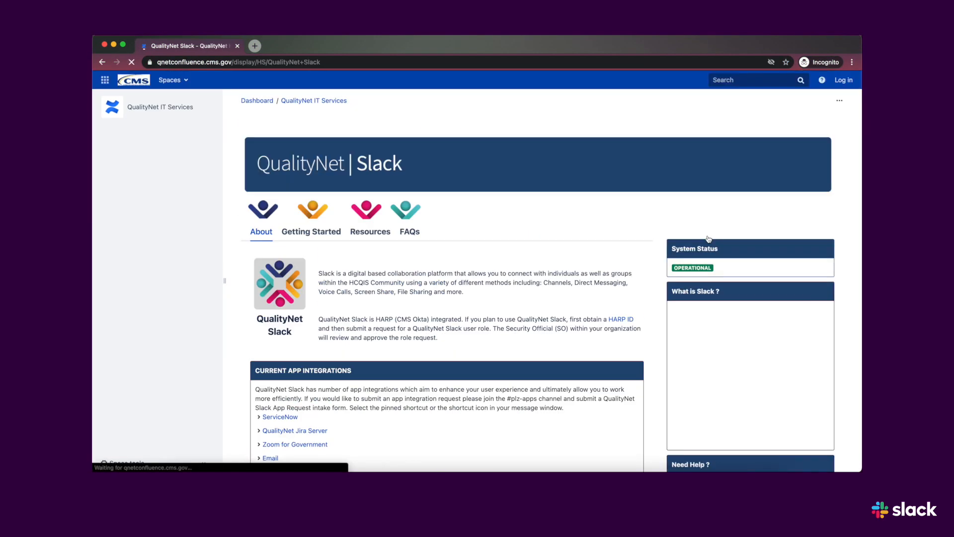
- Scroll the QualityNet Slack page to Current App Integrations and Security
{"action": "scroll", "scroll_direction": "down", "scroll_amount": 3}
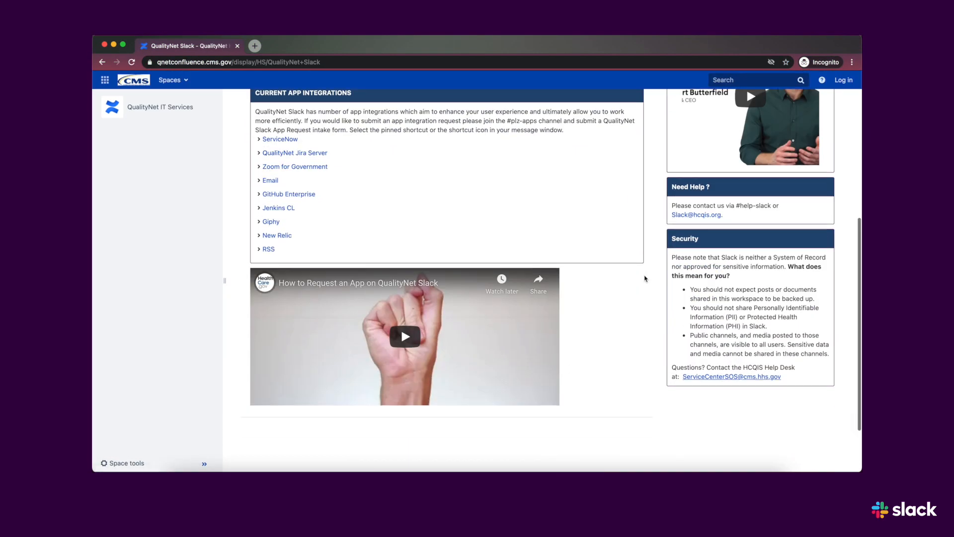